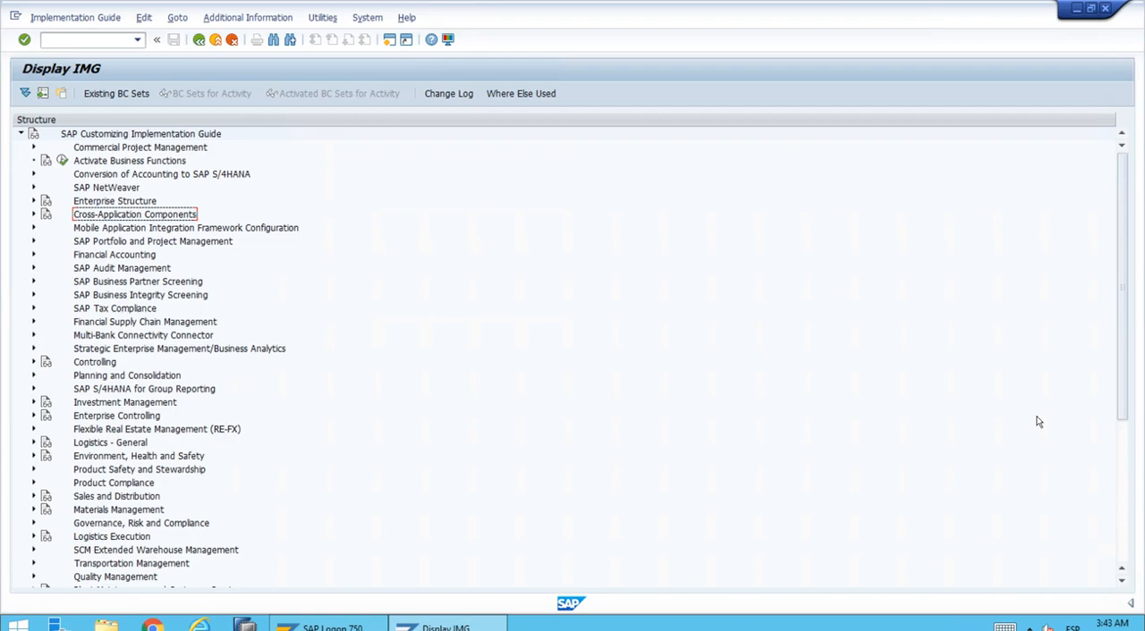
mouse_move(1040, 439)
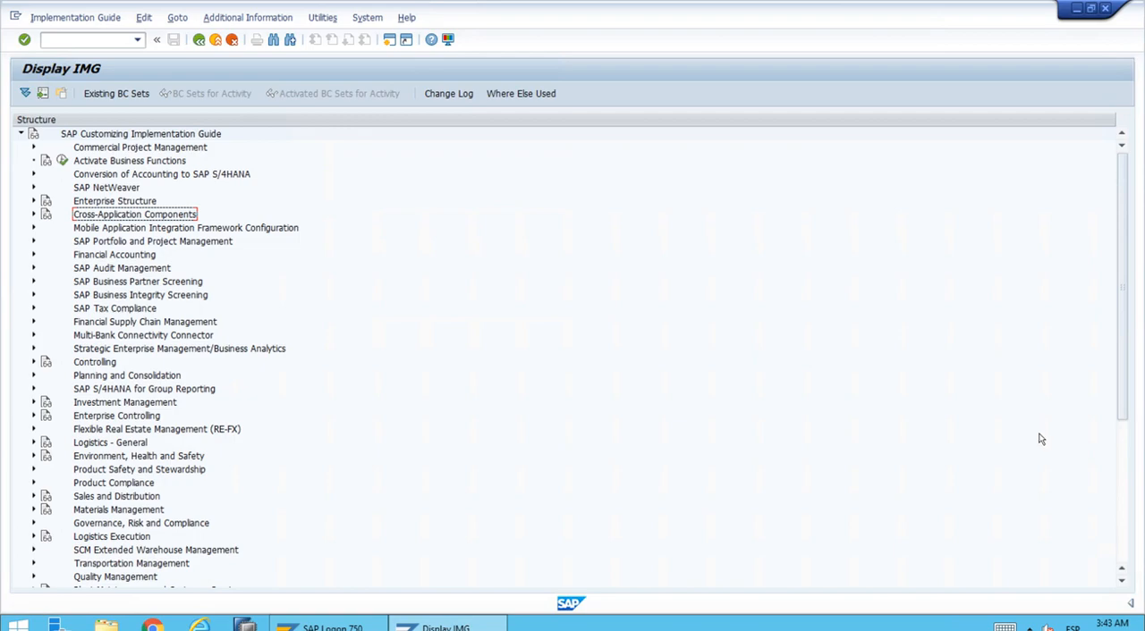
mouse_move(749, 366)
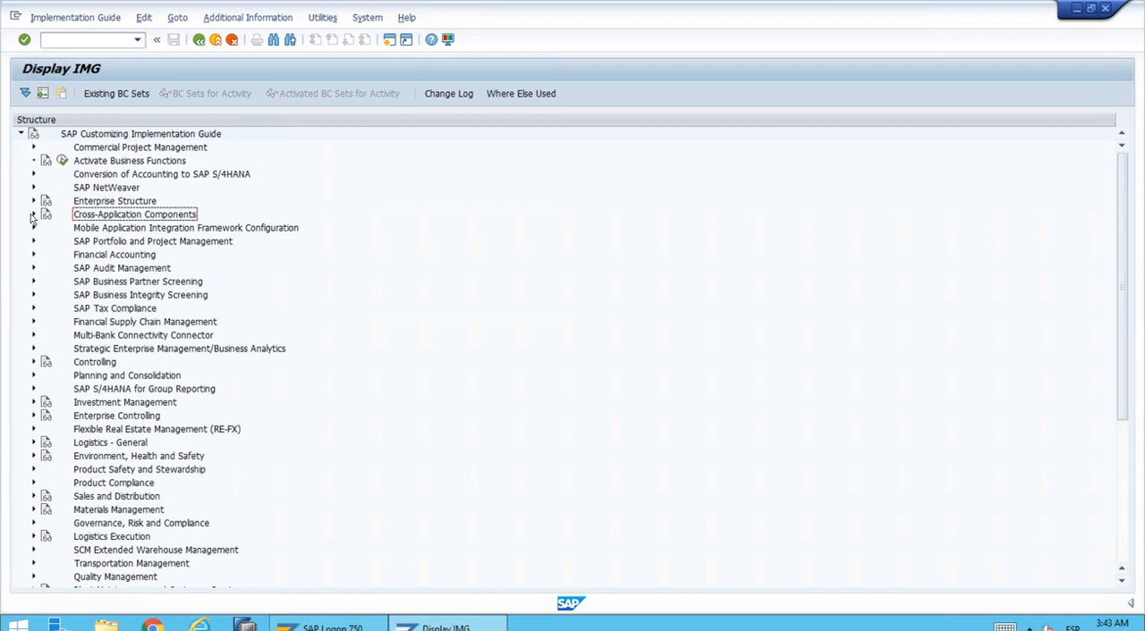
Expand Cross-Application Components down to SAP Business Partner in the IMG tree.
left_click(33, 214)
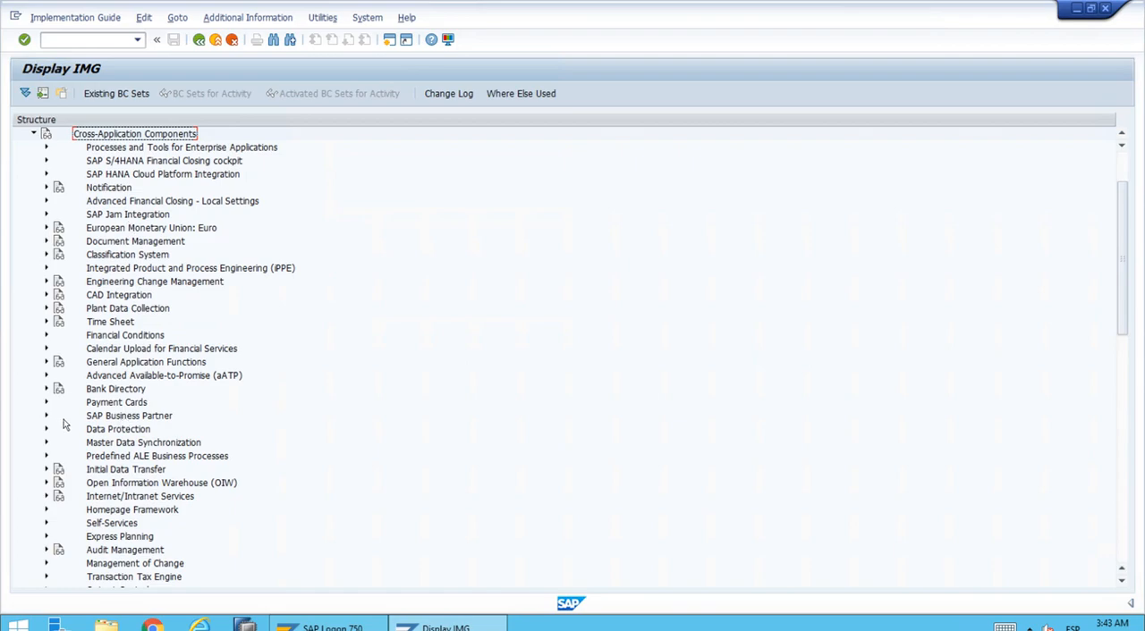
mouse_move(50, 418)
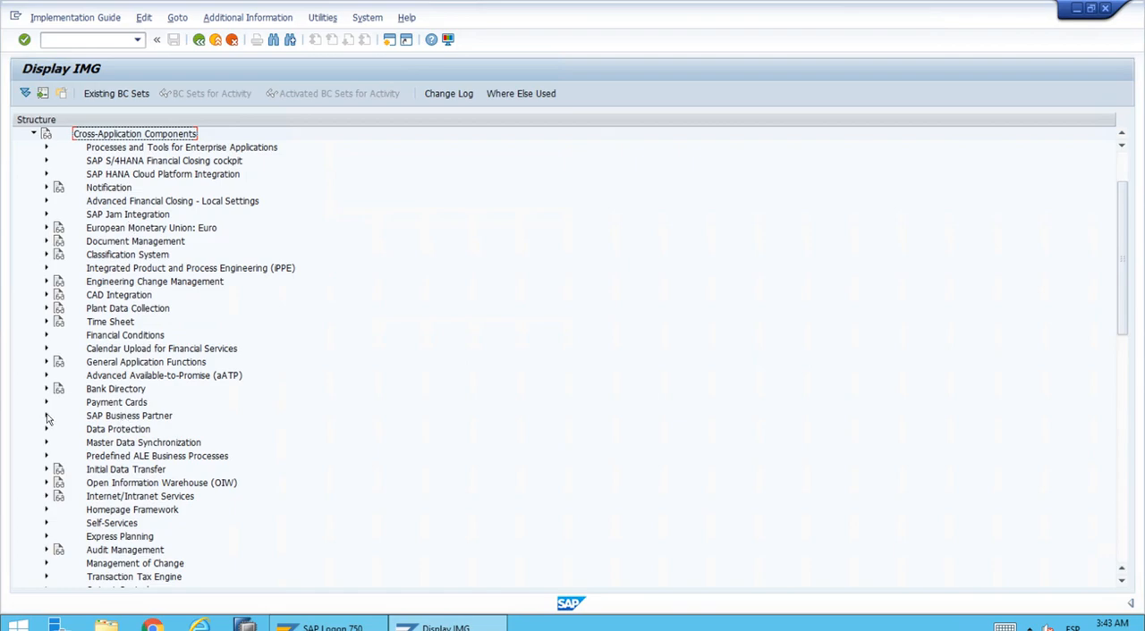
left_click(47, 415)
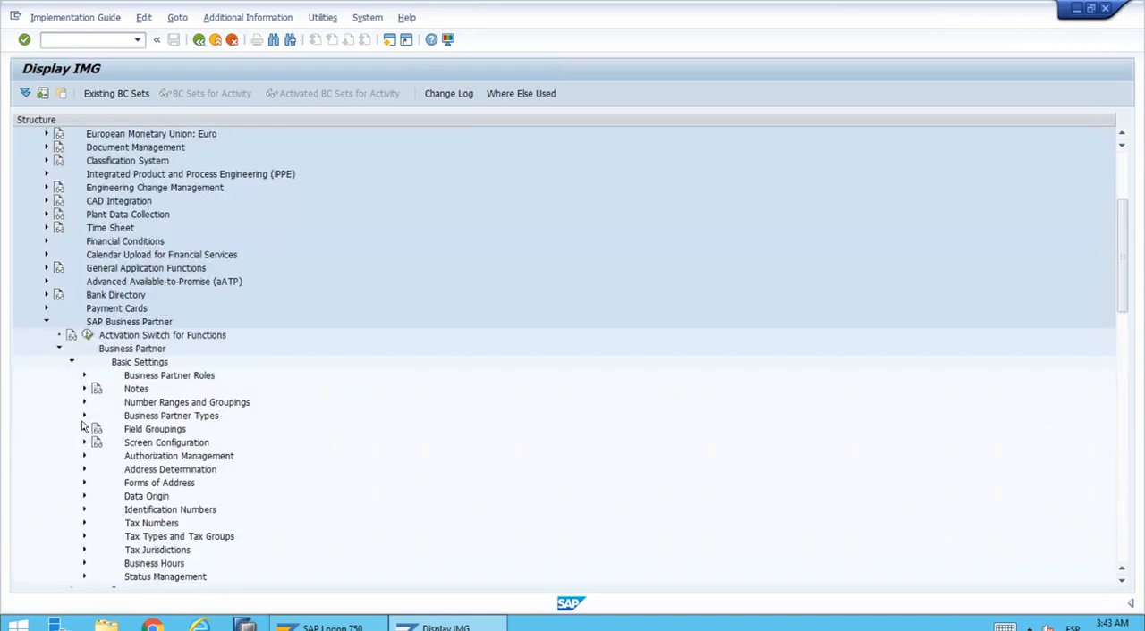
Expand Field Groupings to show its Configure Field Attributes activities.
left_click(84, 429)
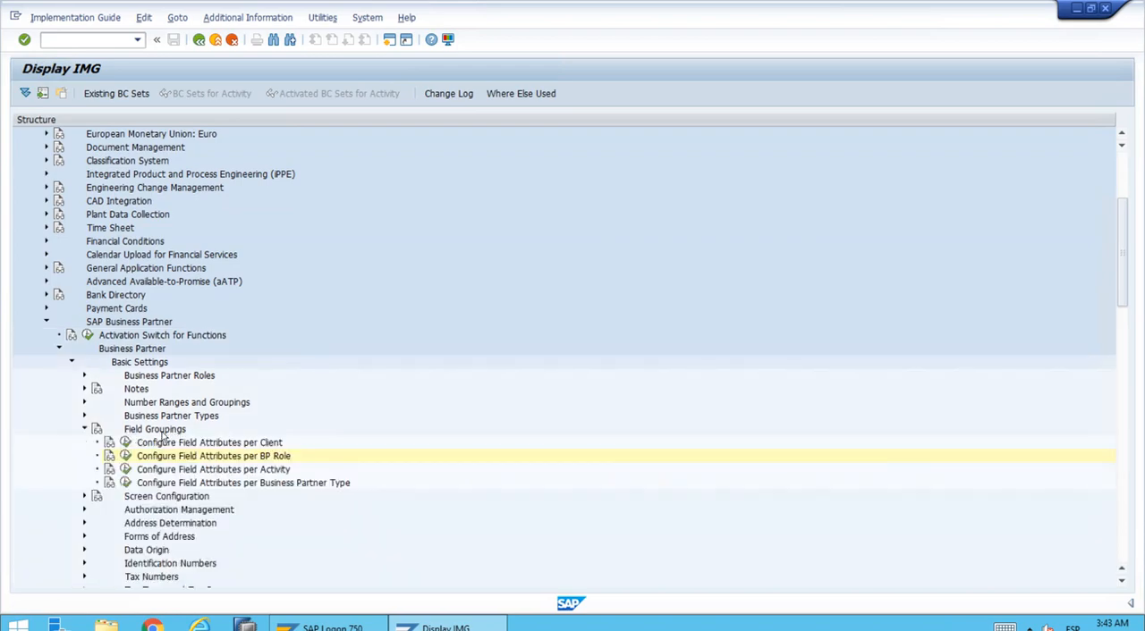
mouse_move(309, 491)
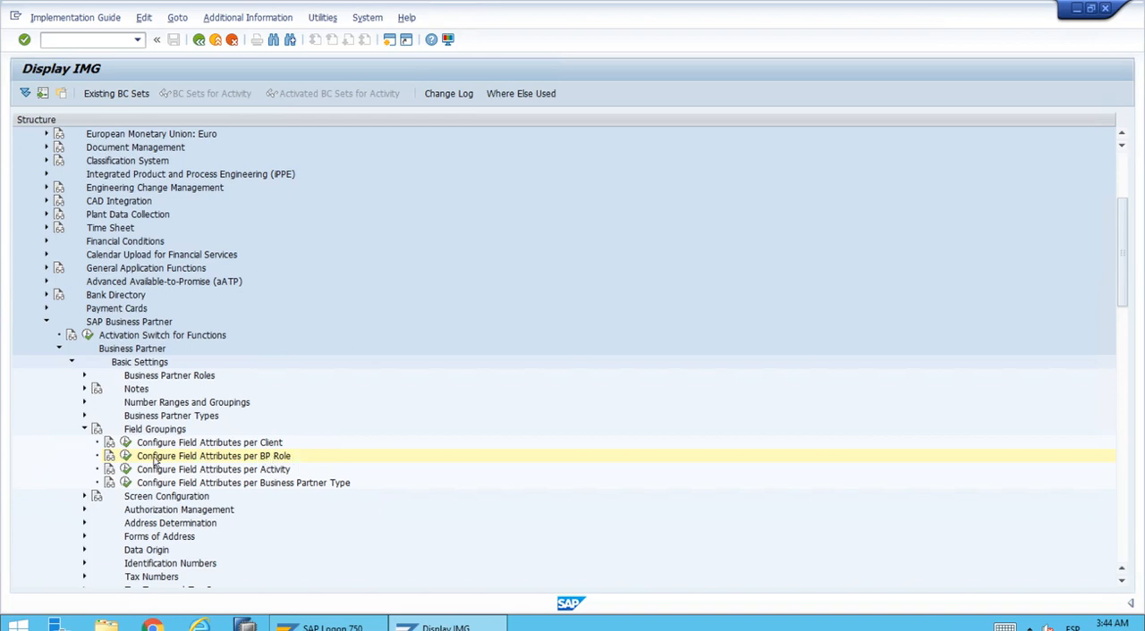
mouse_move(210, 464)
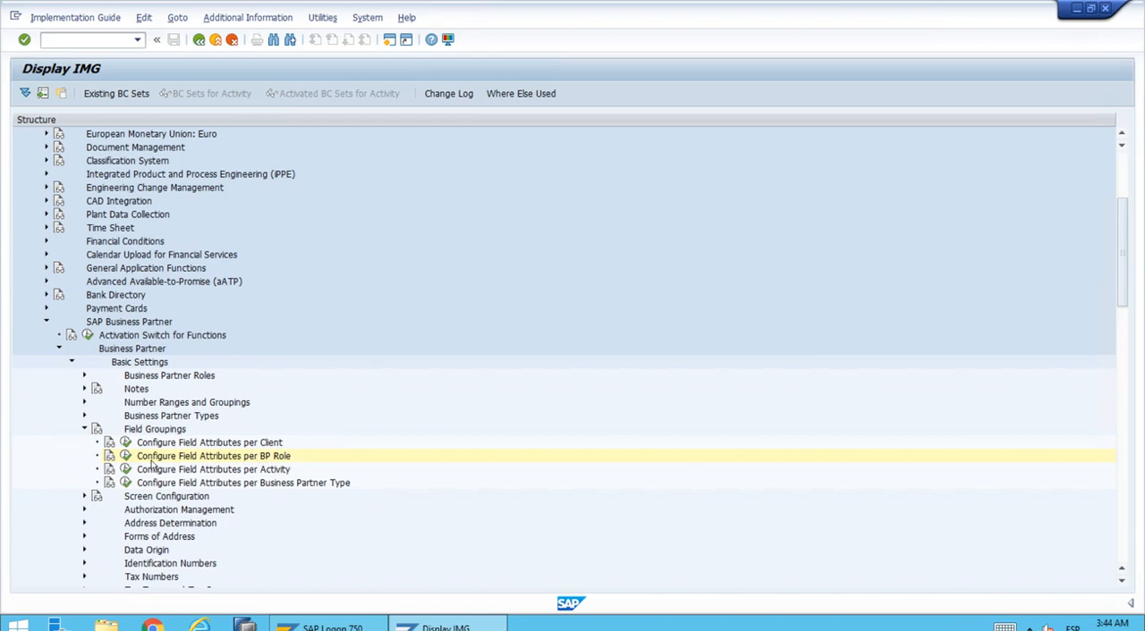
mouse_move(150, 466)
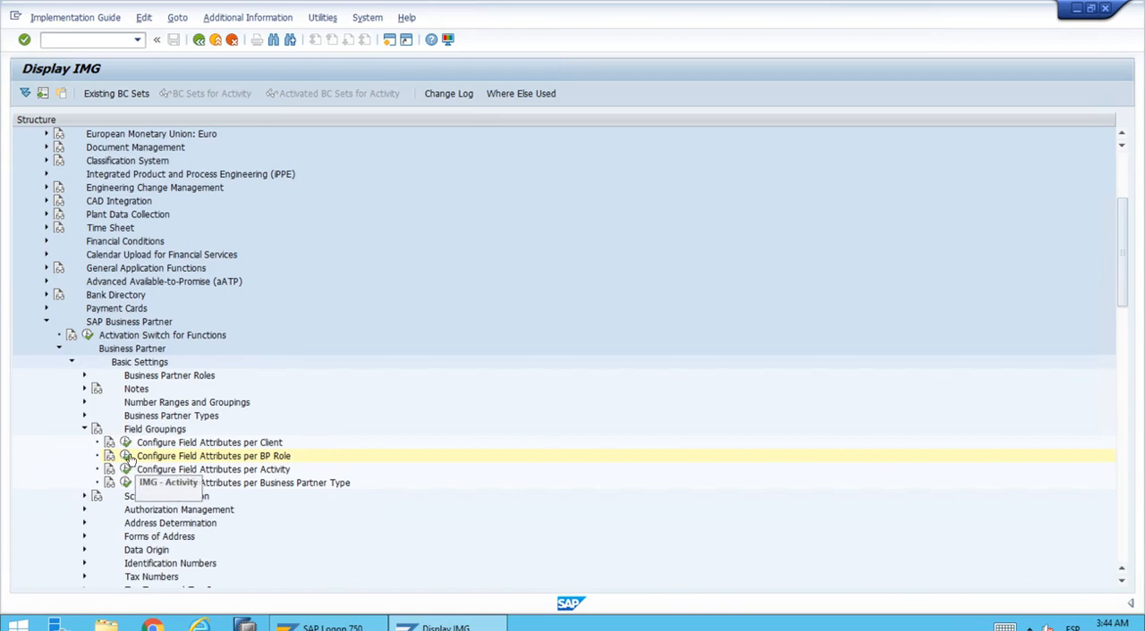
Run the Configure Field Attributes per BP Role activity.
double_click(212, 456)
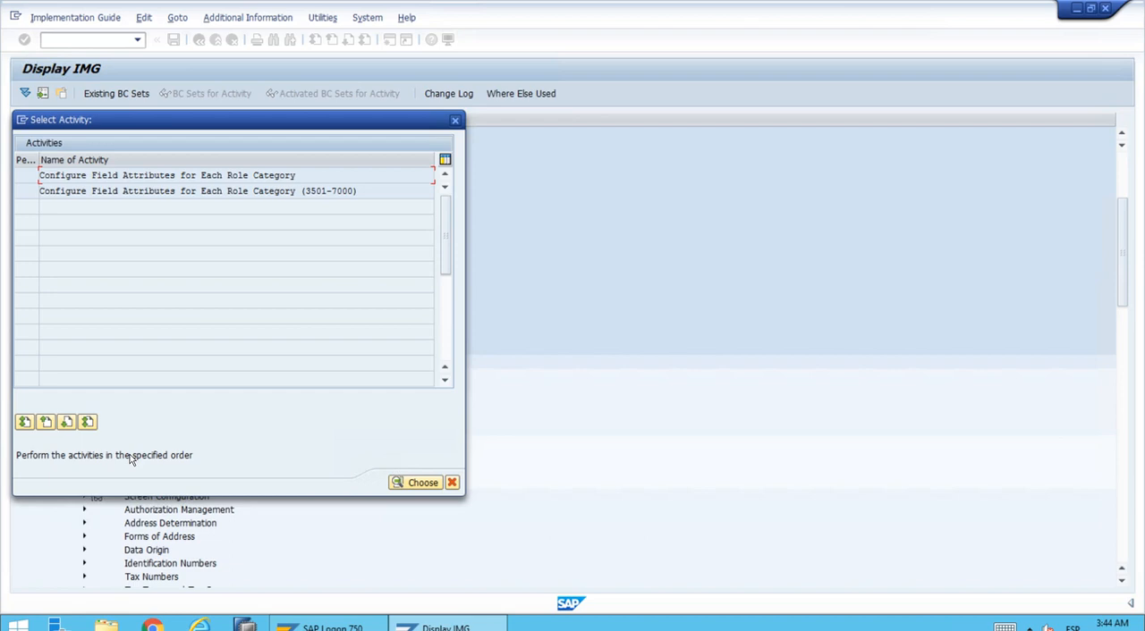
mouse_move(286, 239)
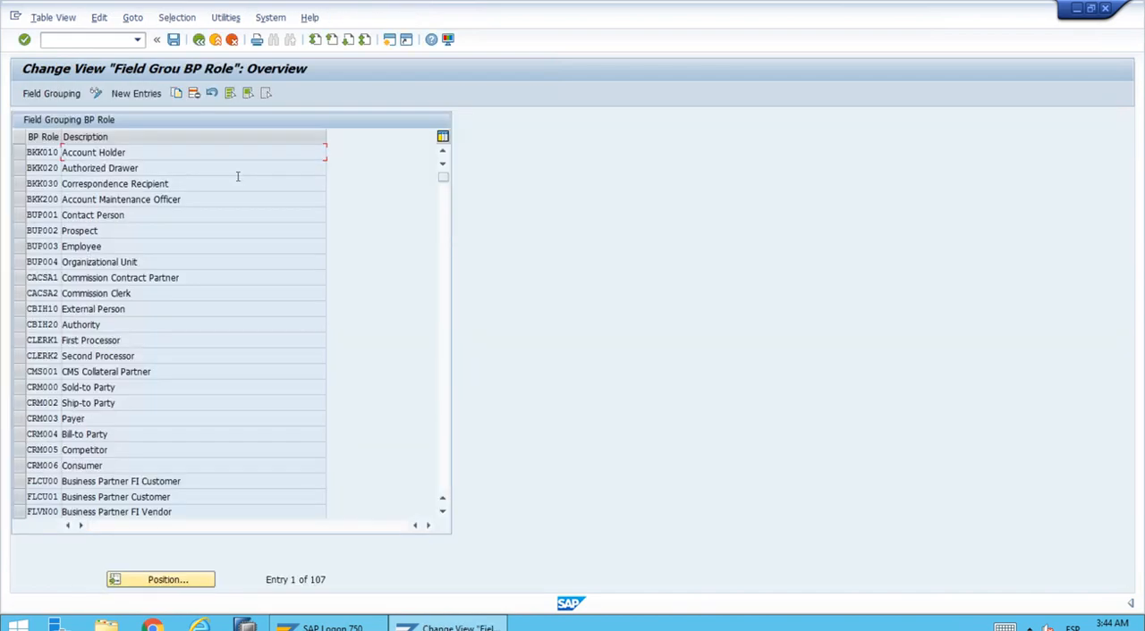
mouse_move(243, 250)
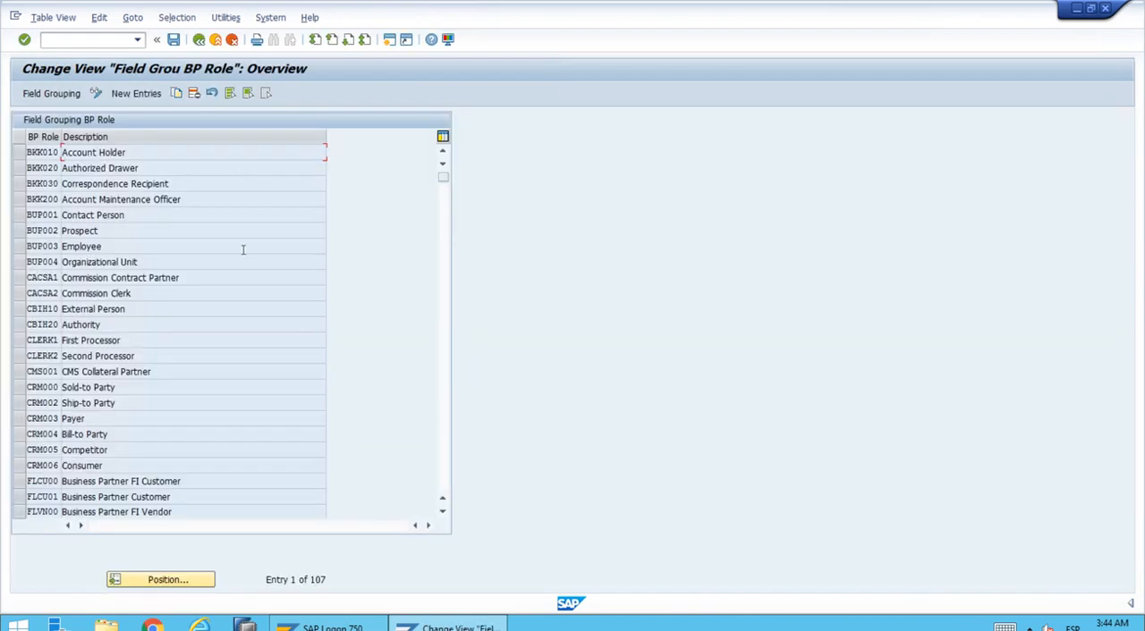
mouse_move(74, 365)
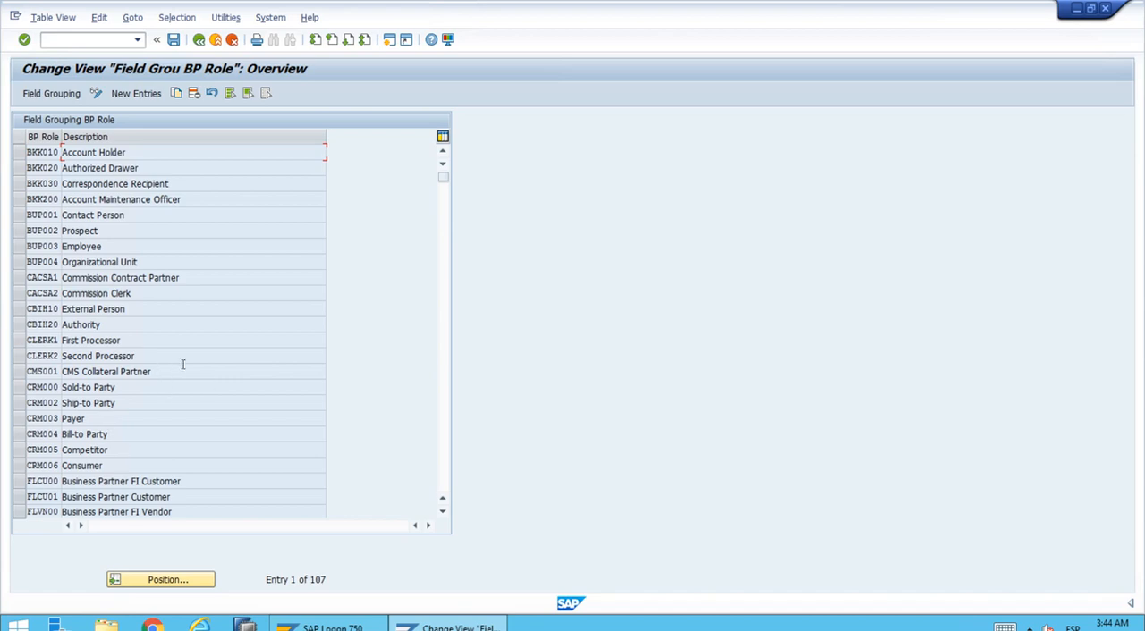
mouse_move(101, 445)
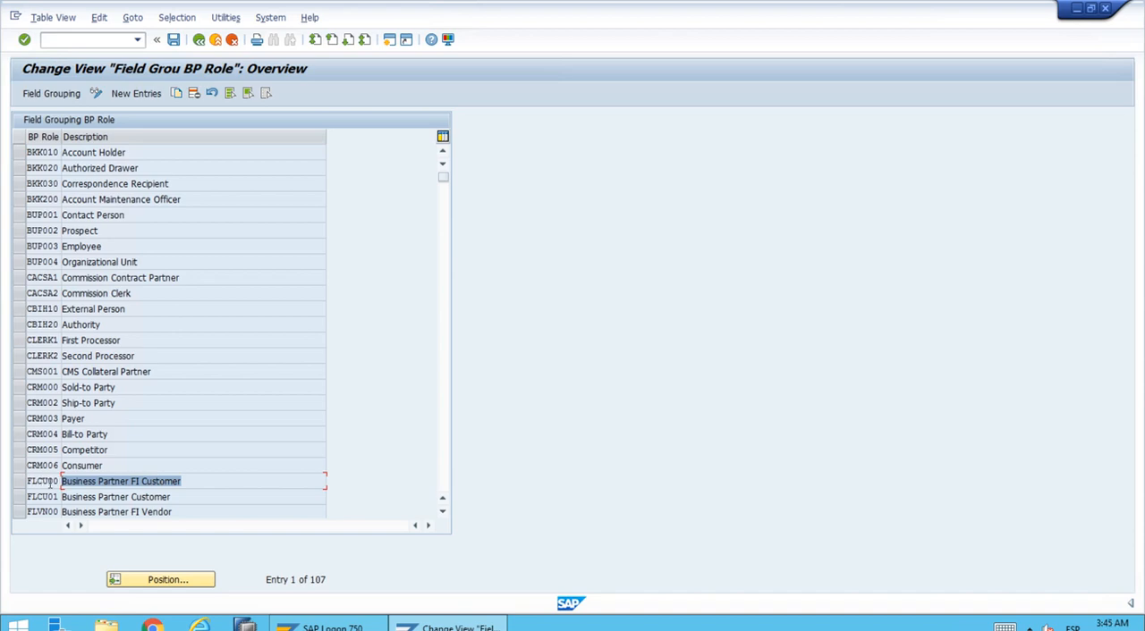
Open field attribute settings for role FLCU00 (Business Partner FI Customer).
left_click(19, 482)
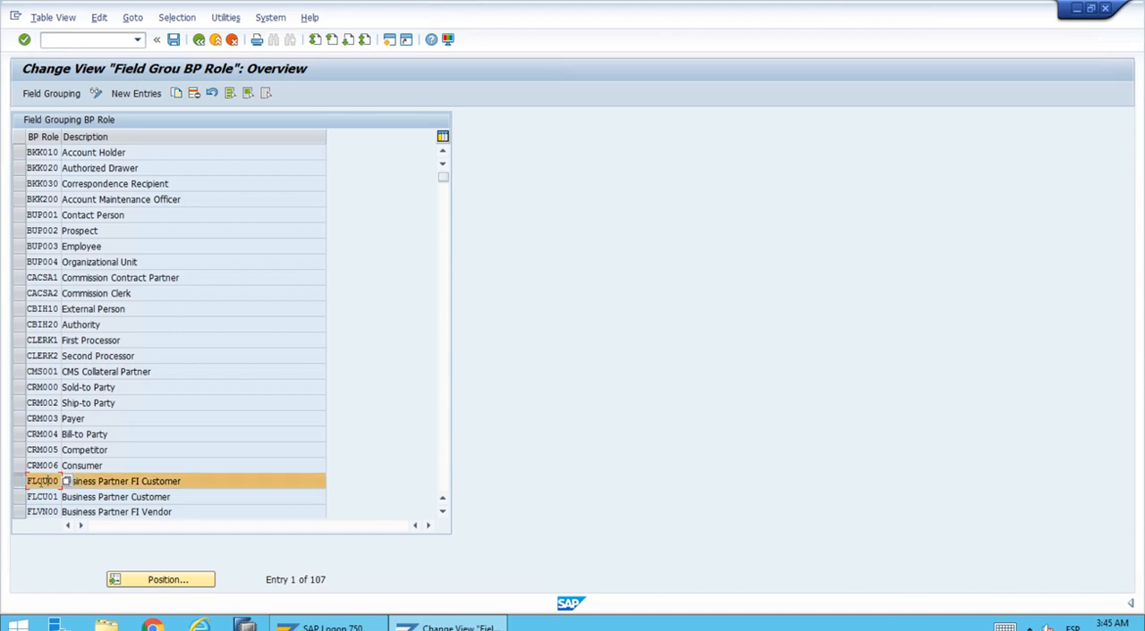
double_click(126, 481)
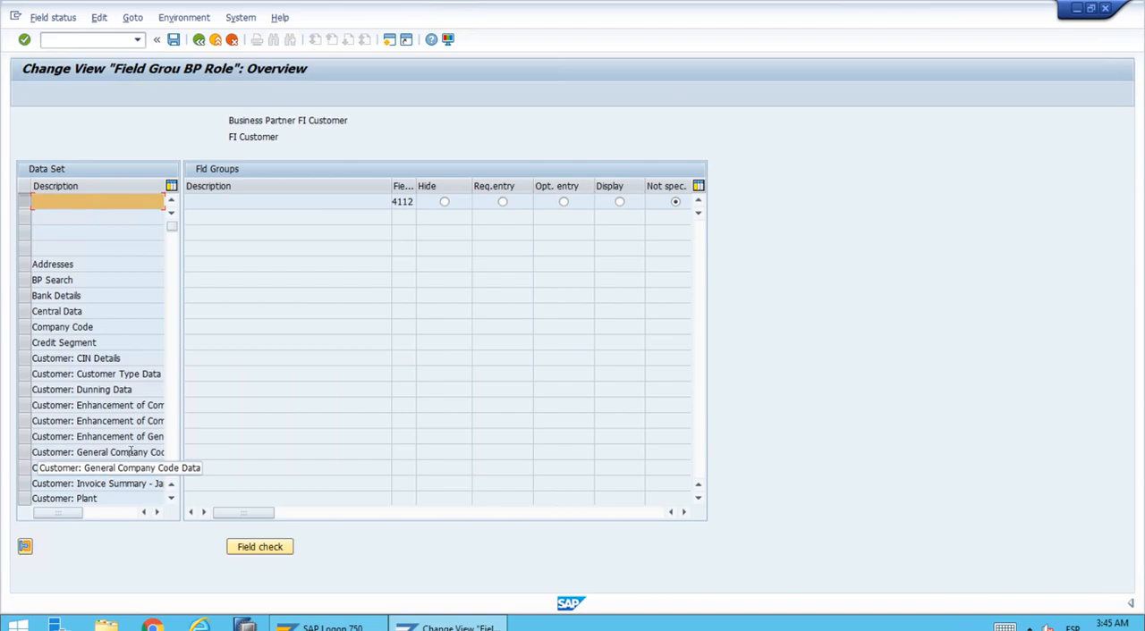
Show Customer: General Company Code Data field groups and check Reconciliation Account is required.
left_click(98, 451)
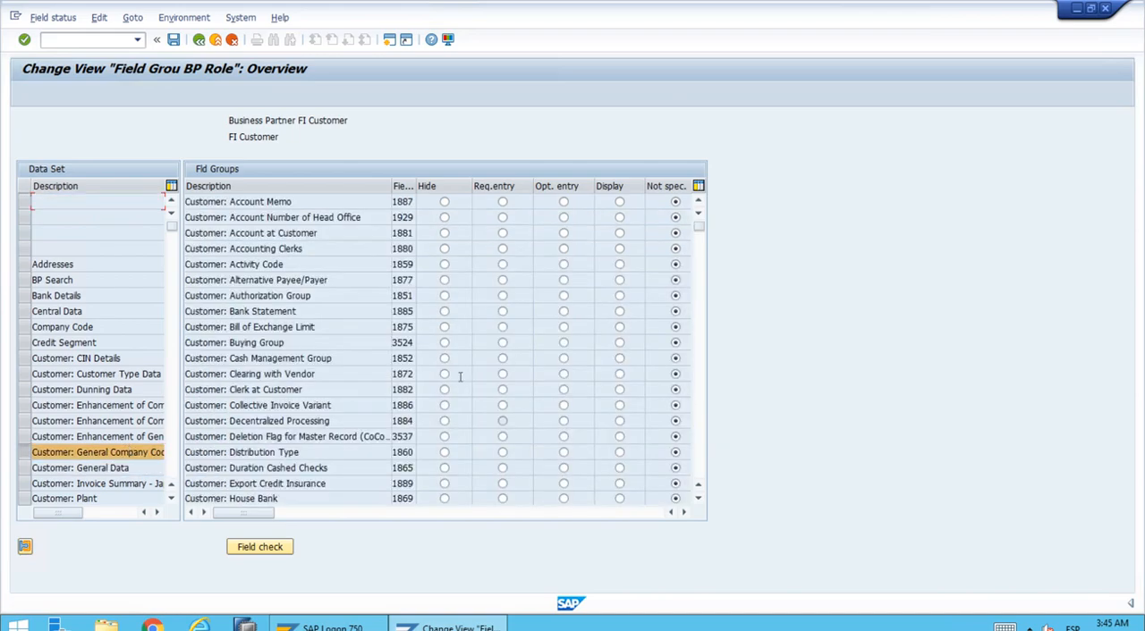
mouse_move(716, 412)
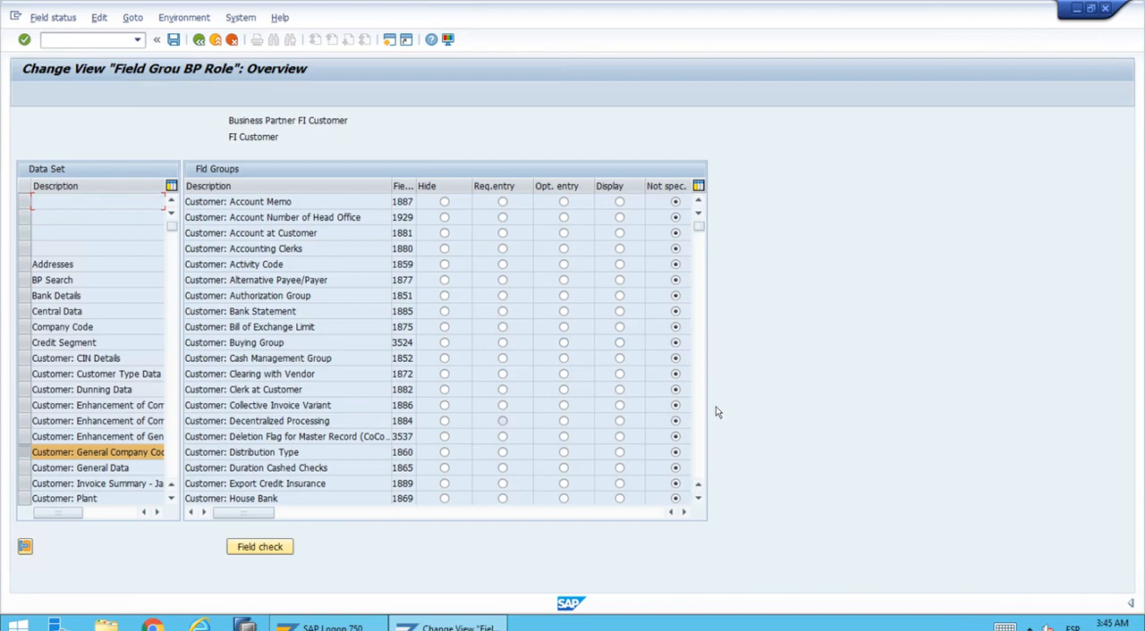
scroll("down", 3)
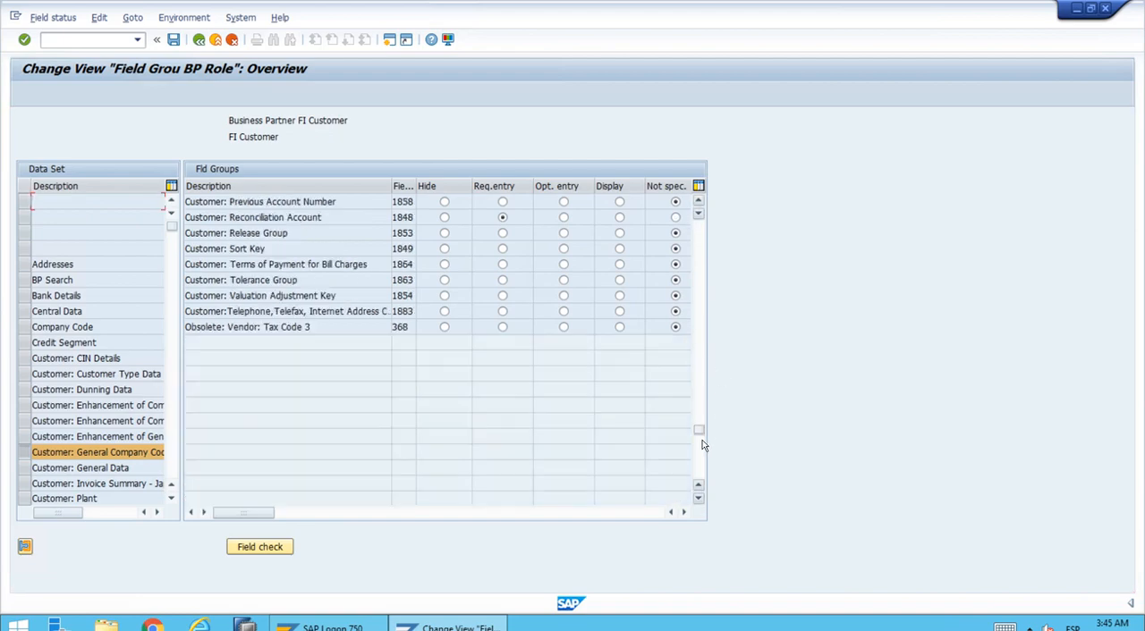
mouse_move(712, 344)
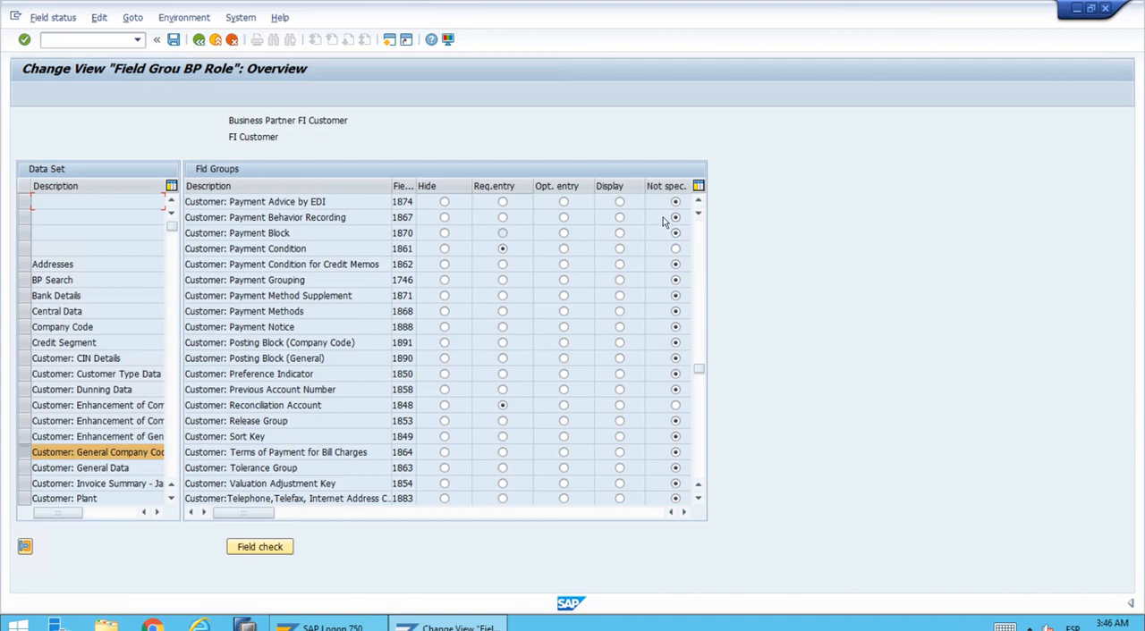
mouse_move(592, 225)
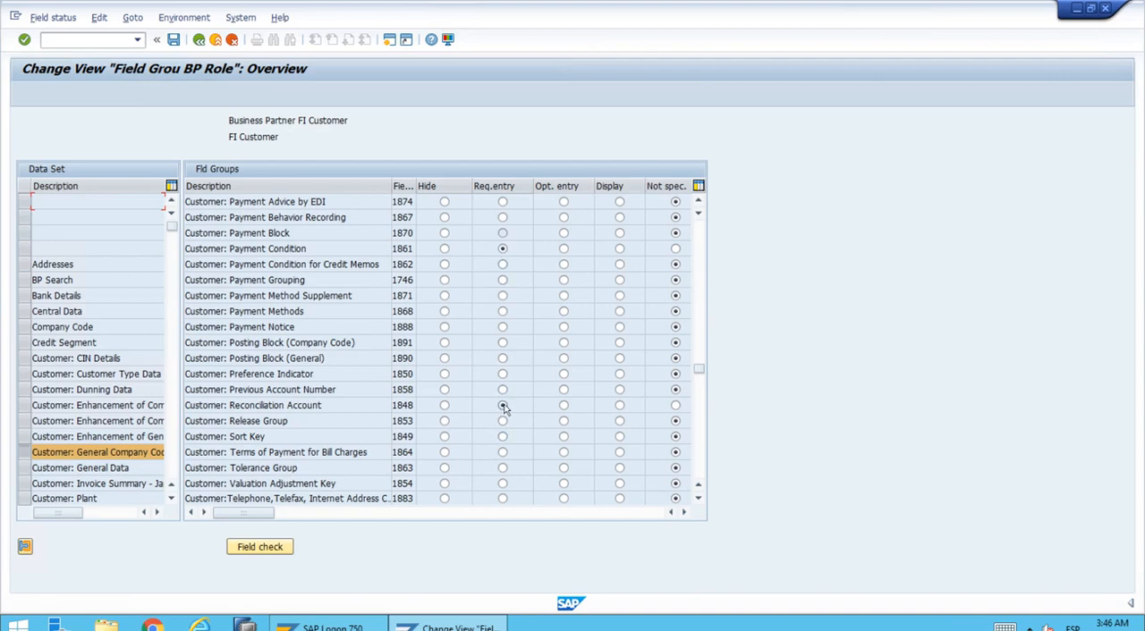
left_click(502, 389)
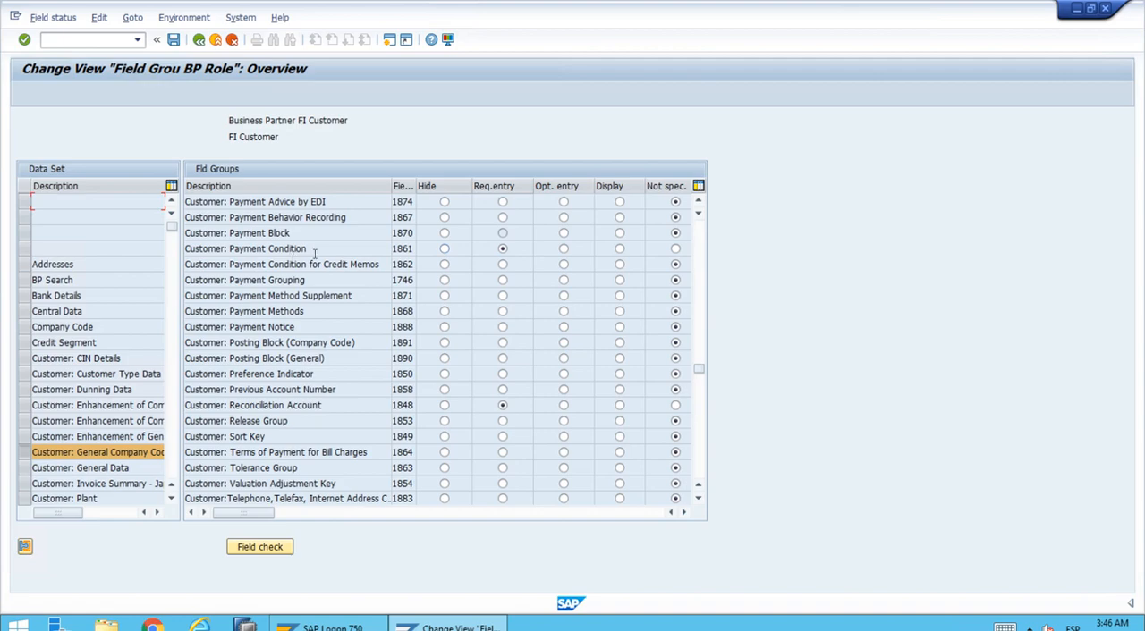
mouse_move(379, 408)
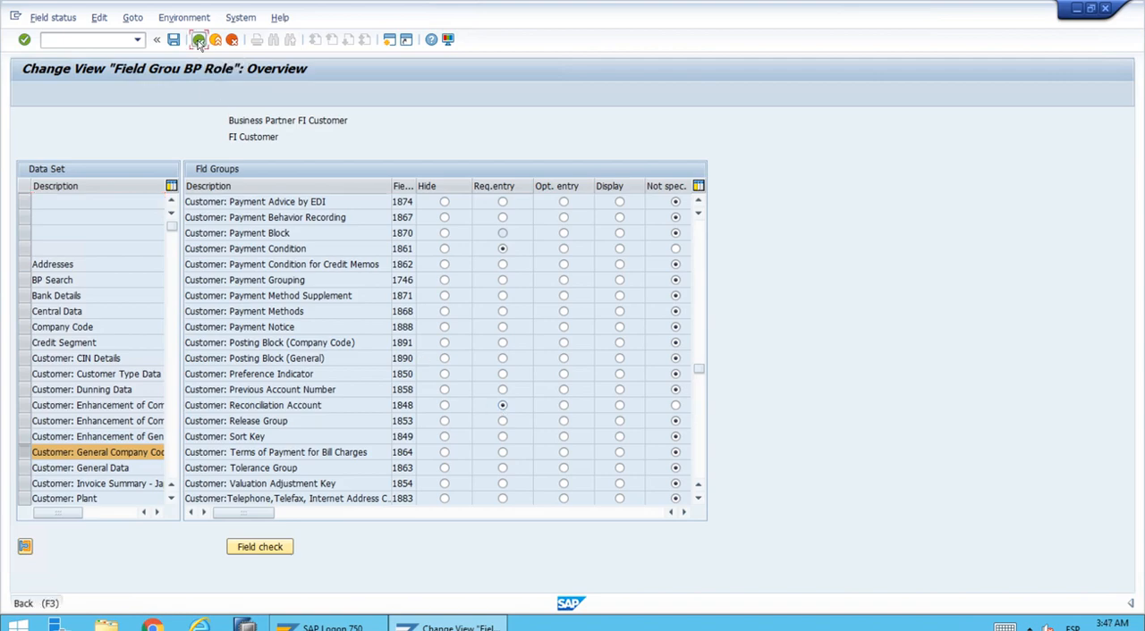
Leave the FLCU00 field settings and close the Select Activity dialog.
left_click(199, 38)
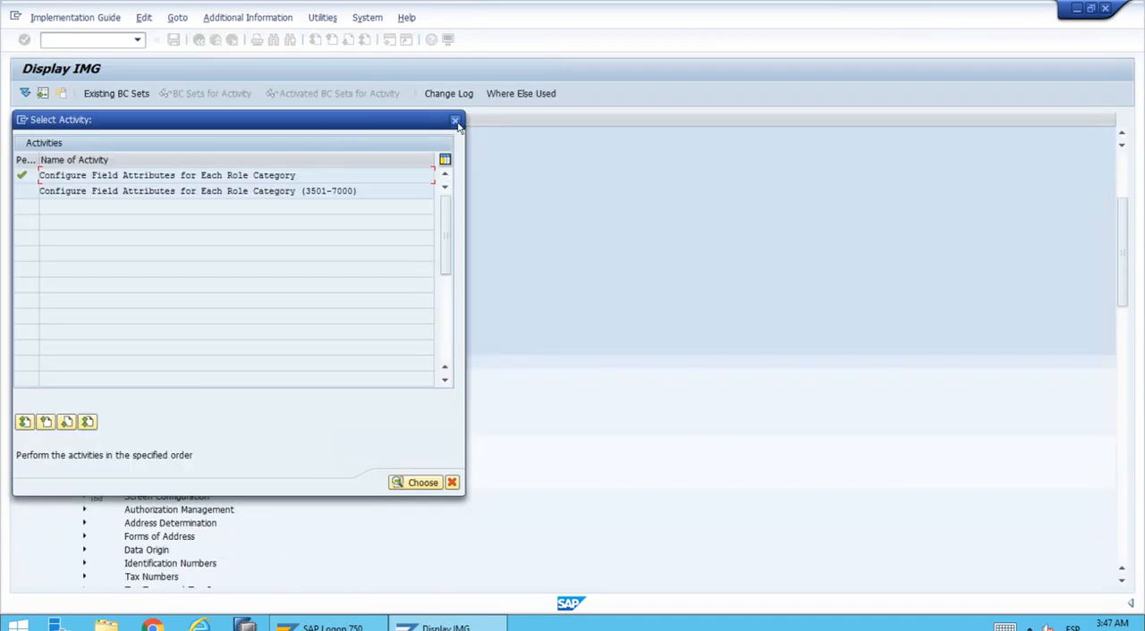
left_click(455, 120)
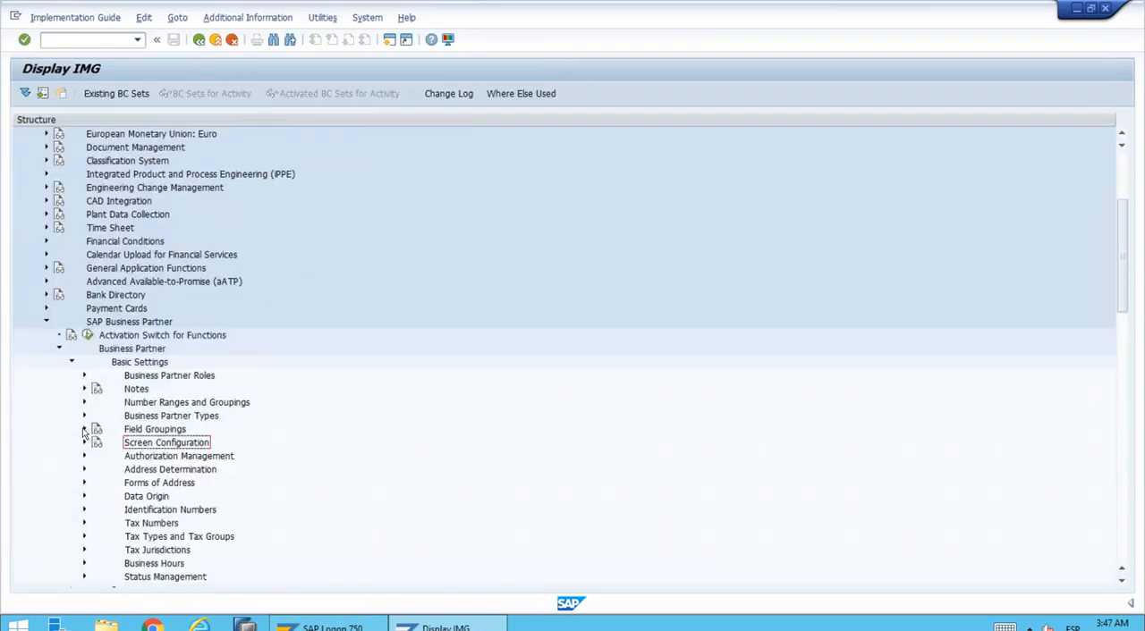